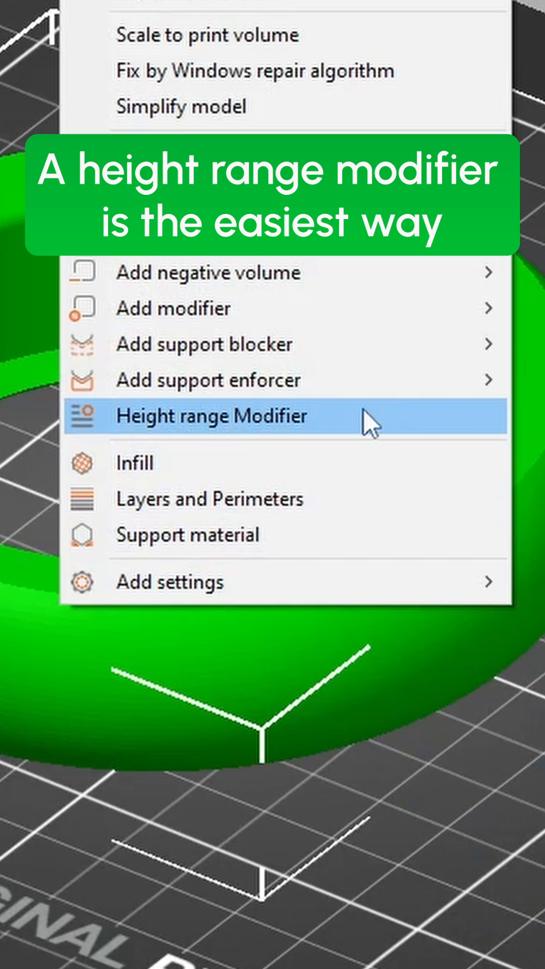
- Add a 0–2.40 mm height range modifier with 50% Grid infill, 2 perimeters, 4 bottom and 5 top layers
left_click(211, 416)
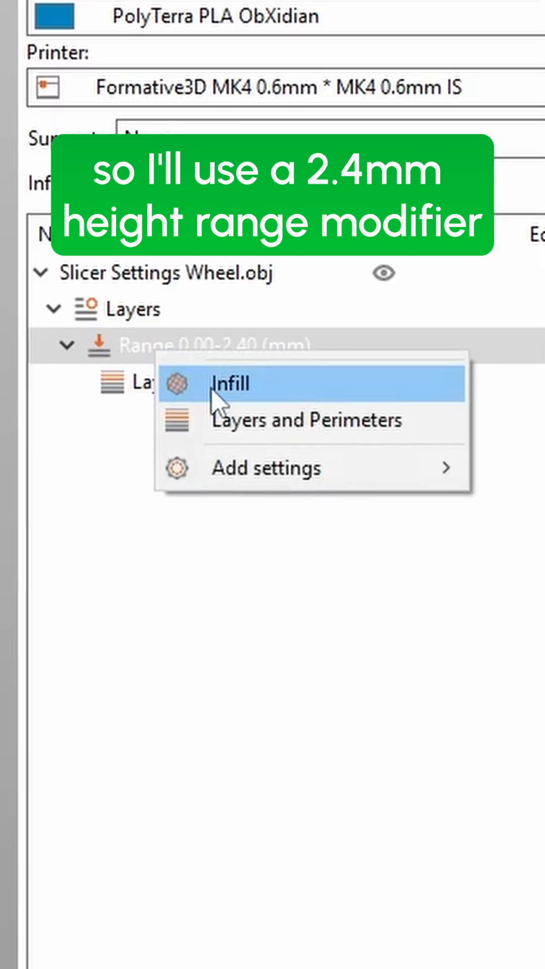
left_click(232, 383)
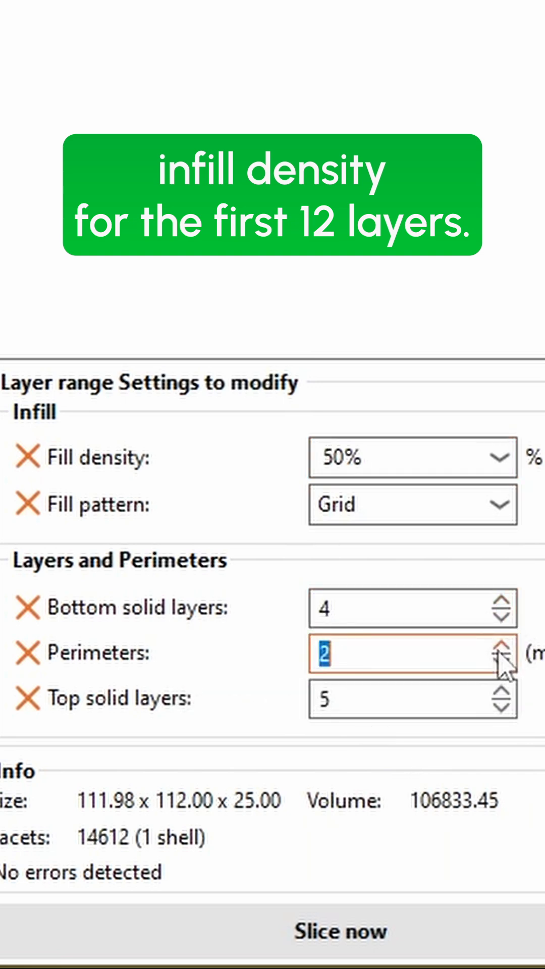
left_click(502, 645)
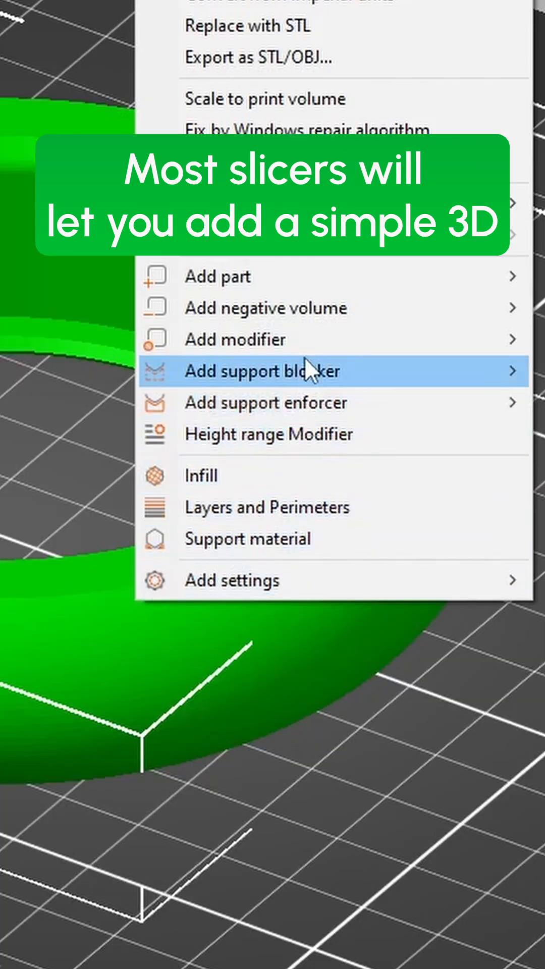
mouse_move(236, 339)
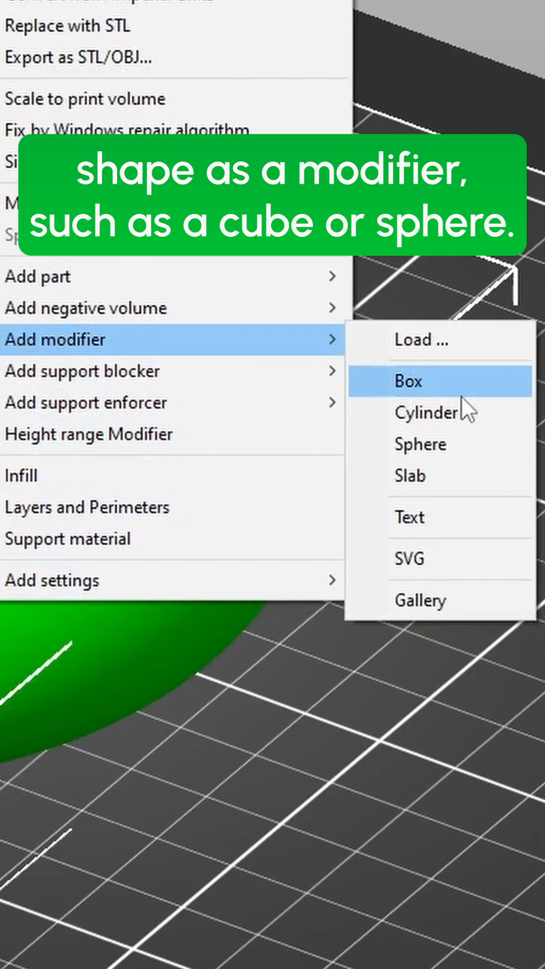
- Add a box modifier over half the ring and set its top solid layers to 0
left_click(407, 380)
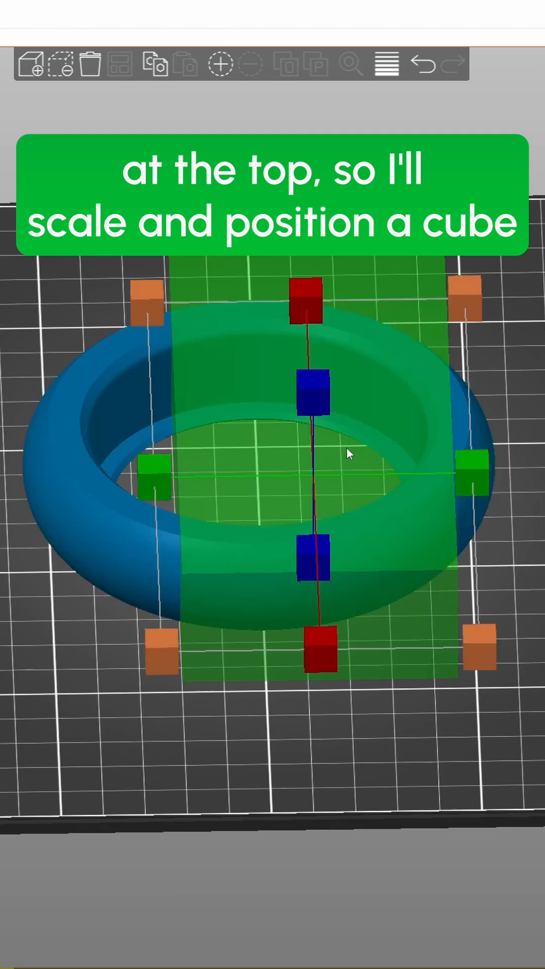
left_click(529, 859)
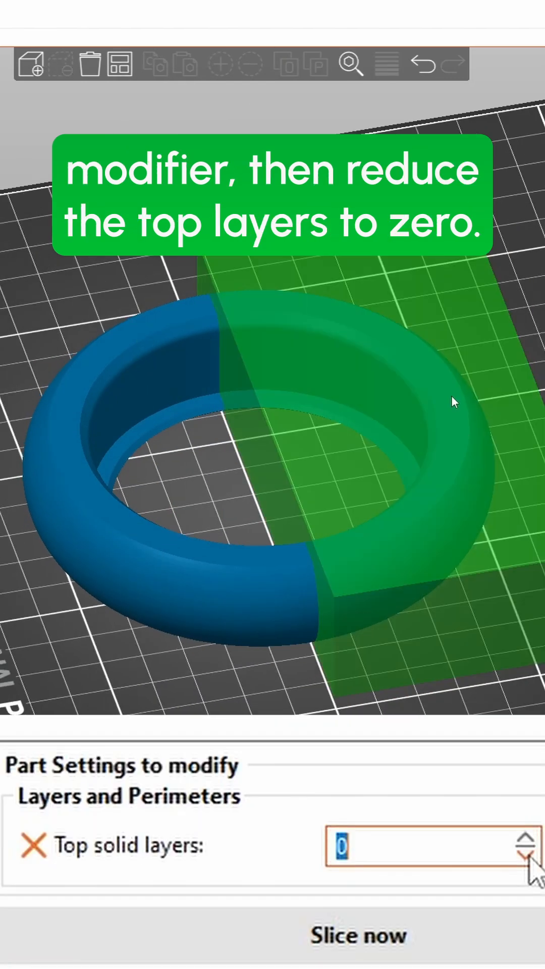
left_click(357, 934)
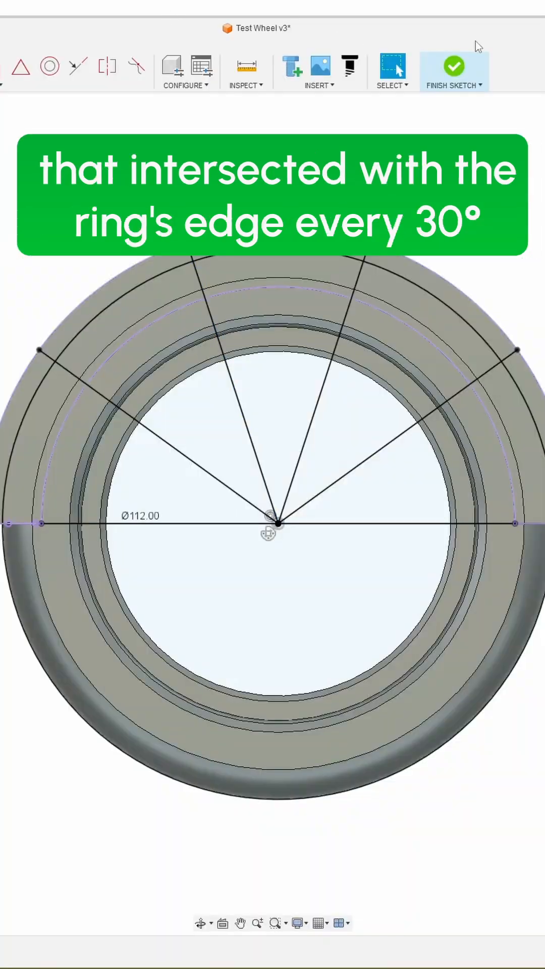
- Finish the Fusion 360 sketch of radial lines every 30° from centre to ring edge
left_click(454, 67)
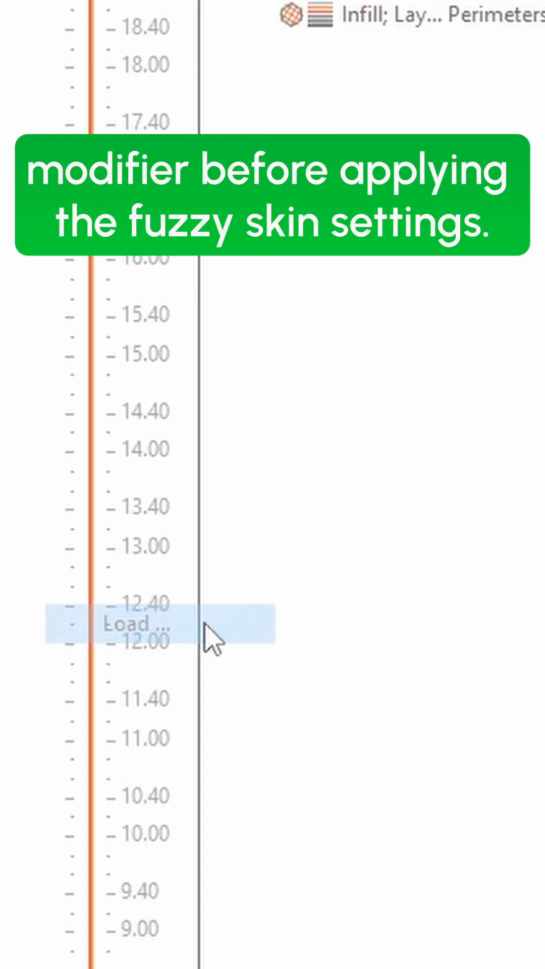
- Add Fuzzy Skin settings to the loaded custom CAD modifier on the ring
right_click(210, 642)
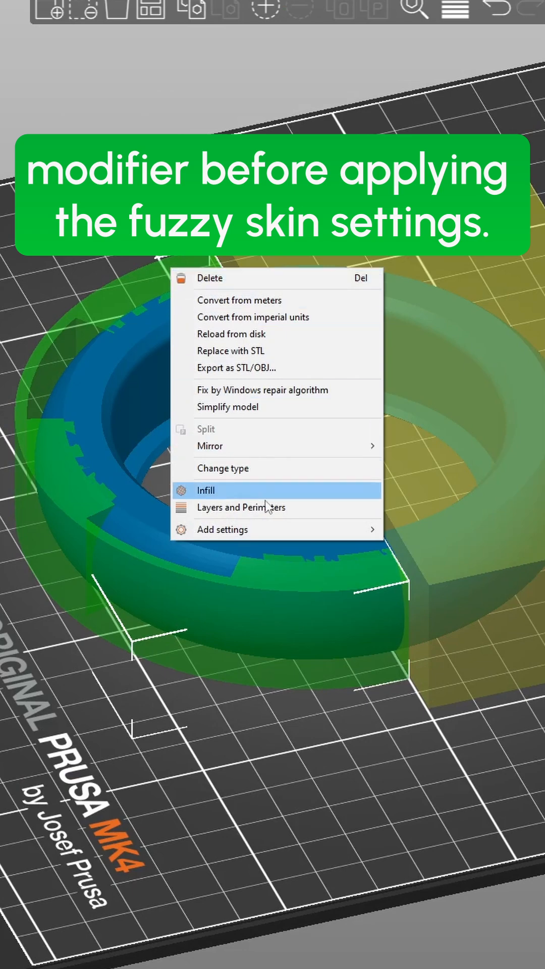
left_click(221, 529)
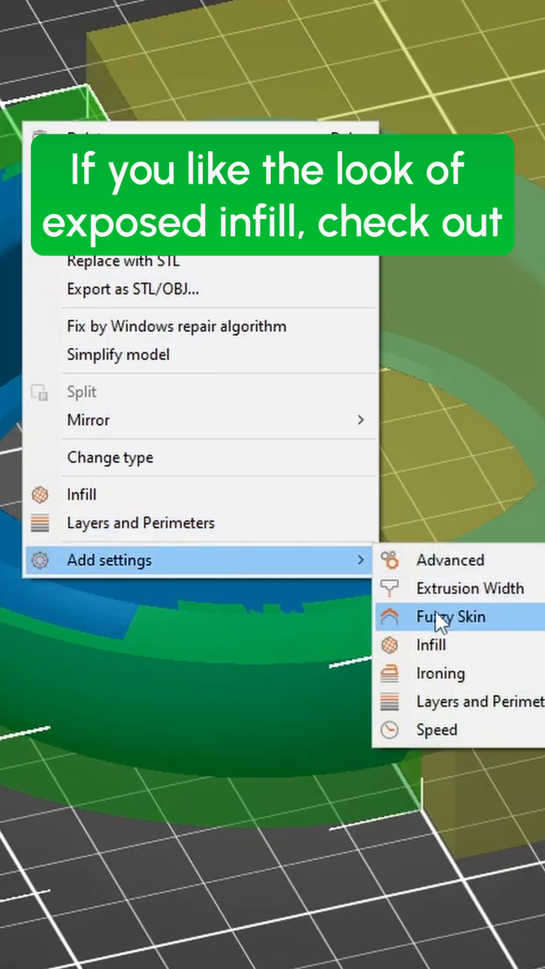